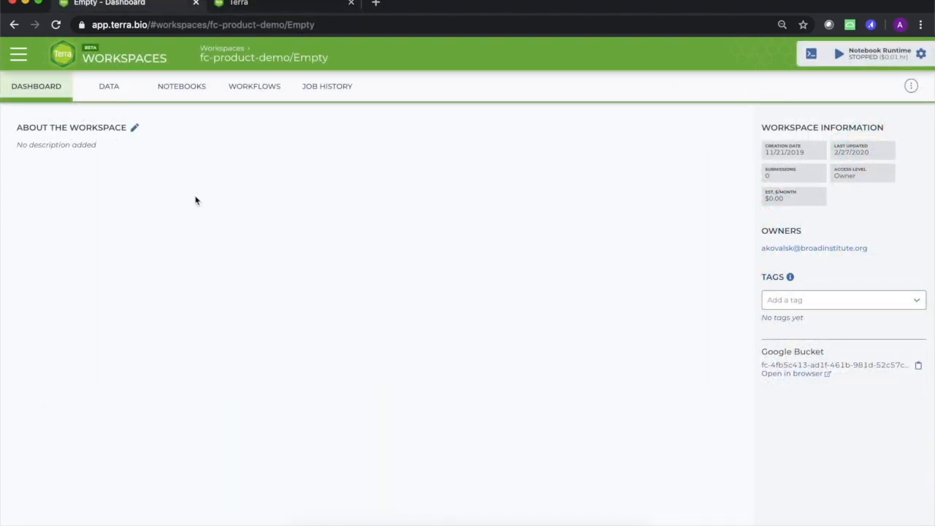
pyautogui.moveTo(109, 91)
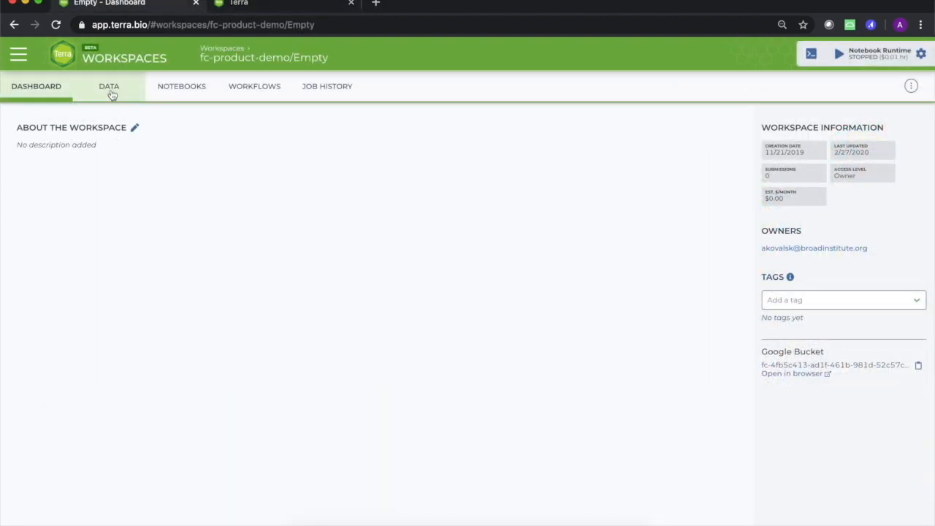
# Go to the workspace's Data tab and start an Import Table Data from file
pyautogui.click(108, 86)
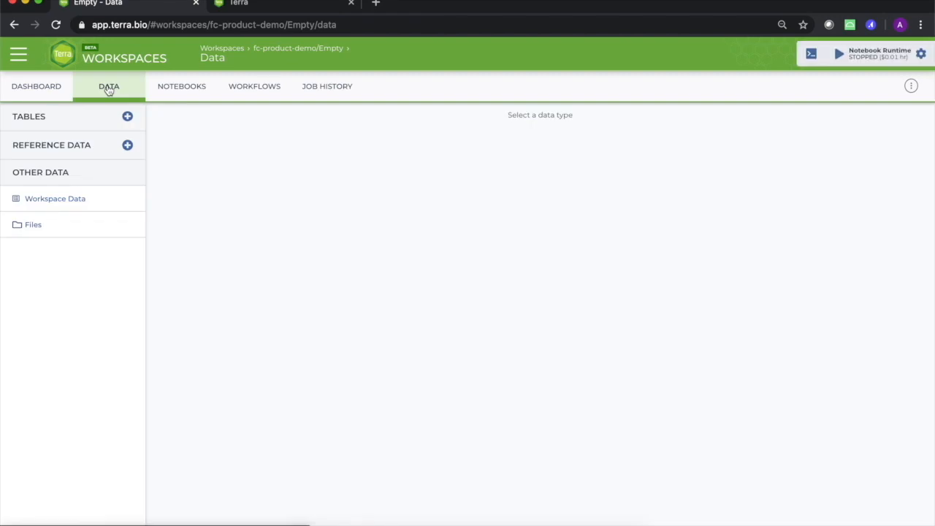
pyautogui.moveTo(127, 116)
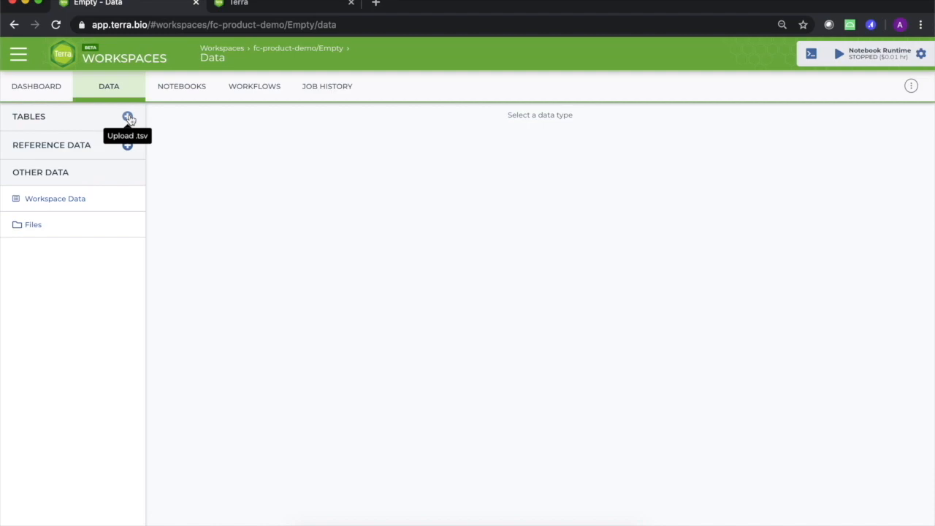
pyautogui.click(127, 117)
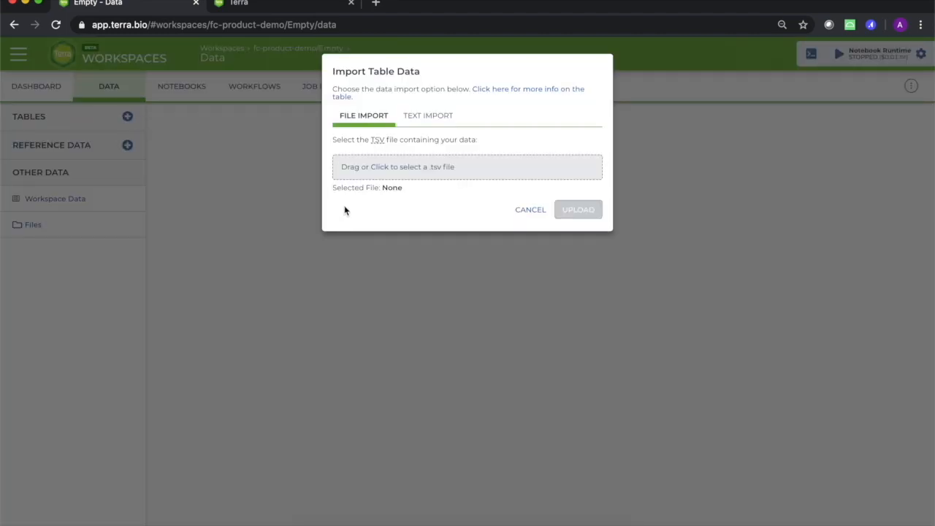
pyautogui.moveTo(440, 172)
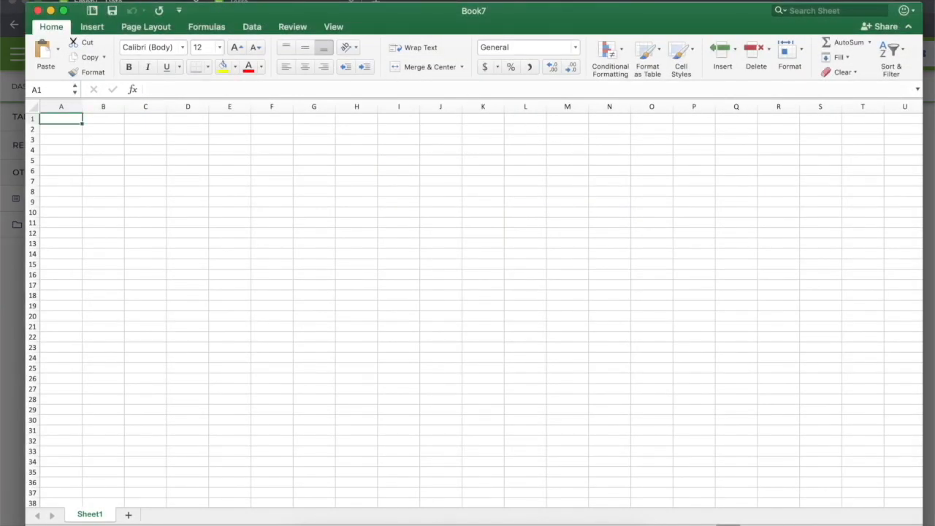
pyautogui.moveTo(357, 155)
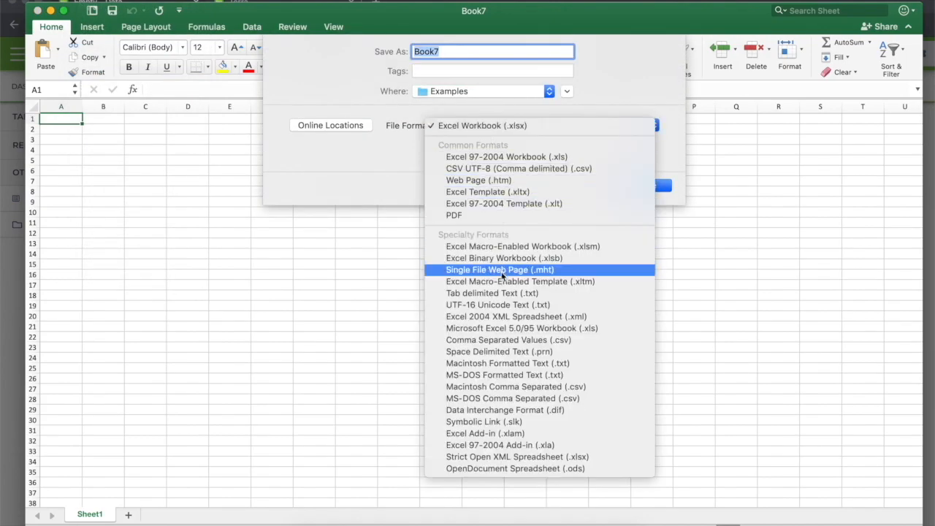
pyautogui.moveTo(494, 292)
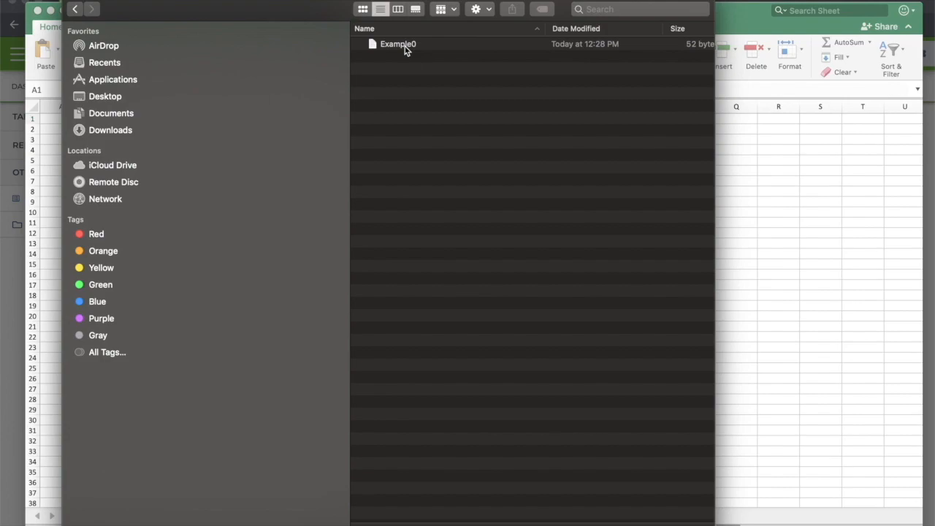
# Select the Example0 file and confirm it as the import file
pyautogui.click(395, 43)
pyautogui.write('.')
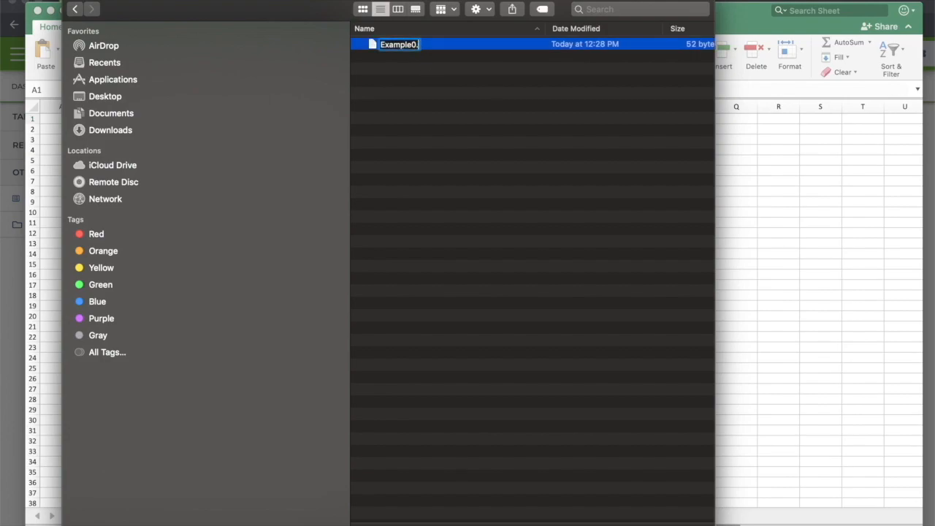
pyautogui.press('Return')
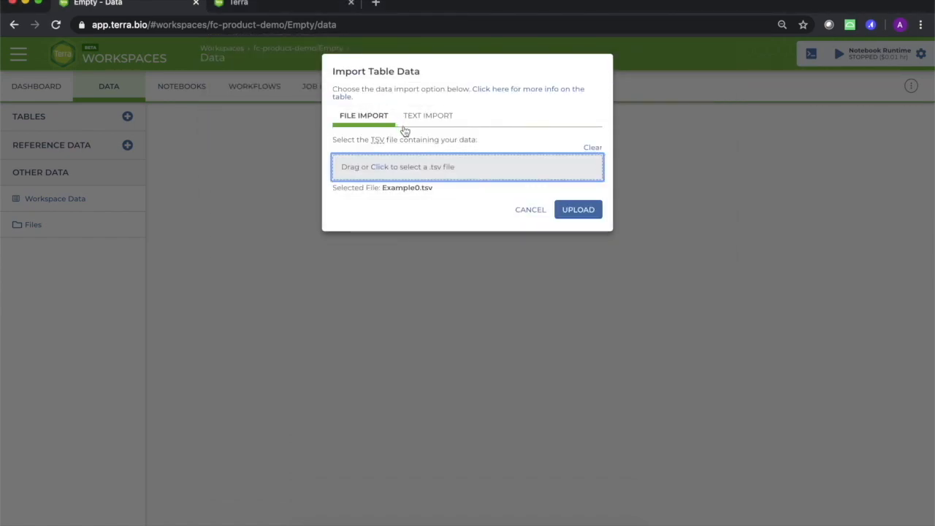
pyautogui.moveTo(418, 120)
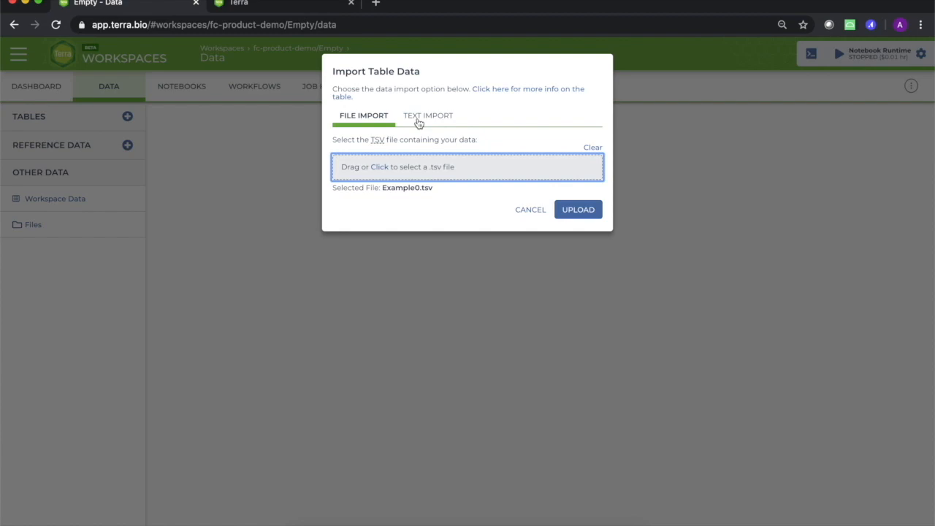
# Switch the import to Text Import and begin entering entity:participant_id
pyautogui.click(428, 115)
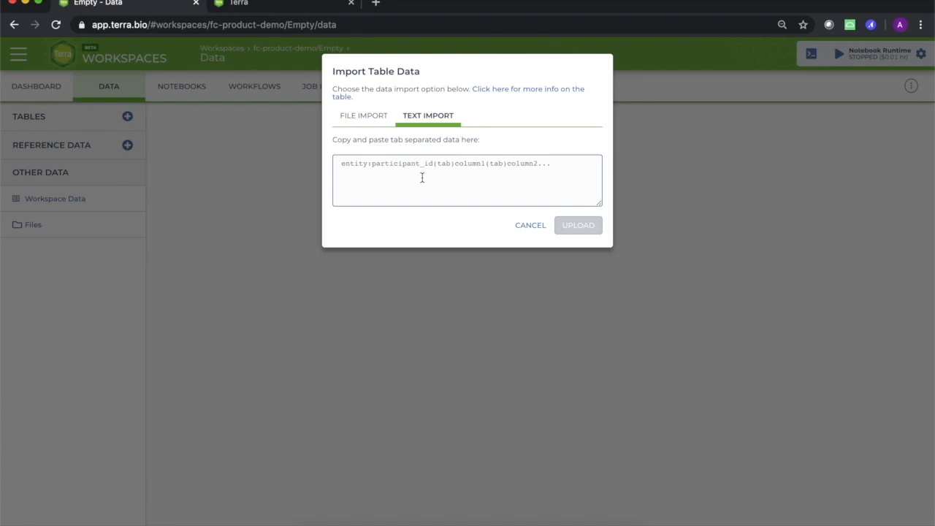
pyautogui.write('entity:participant_id')
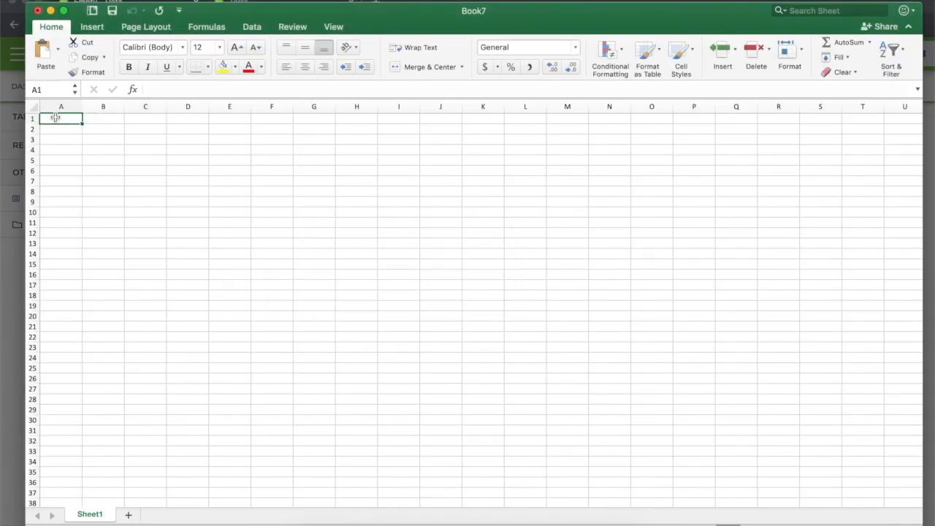
pyautogui.moveTo(356, 160)
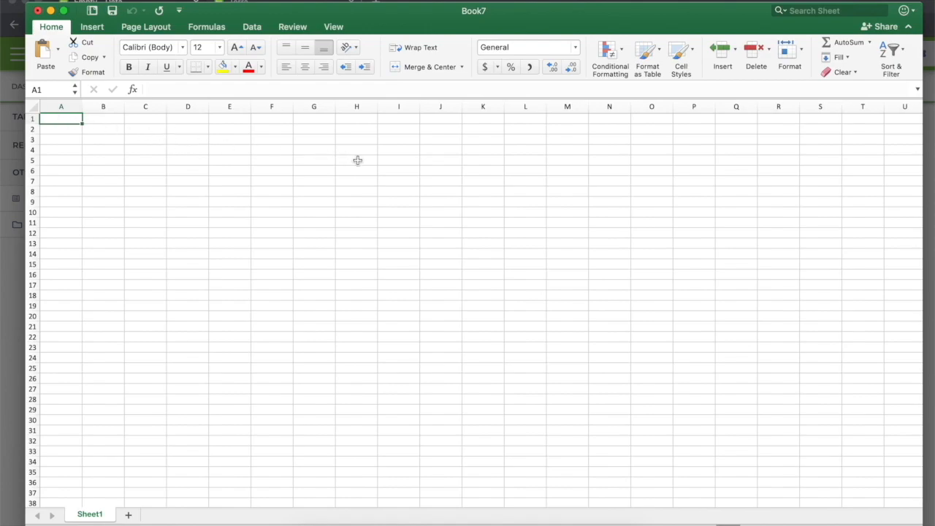
# Enter header entity:participant_id with Anton, Allie, Derek and Elizabeth listed below in column A
pyautogui.write('entity:')
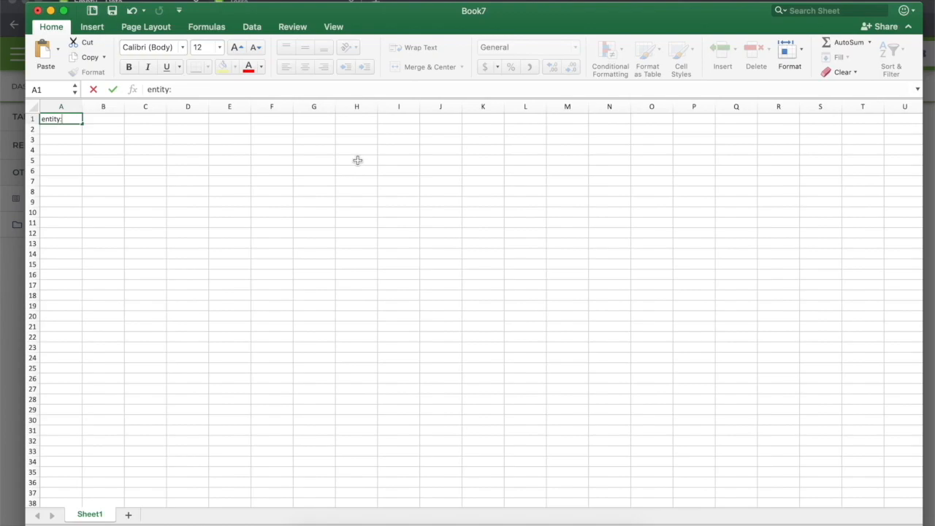
pyautogui.write('participant_i')
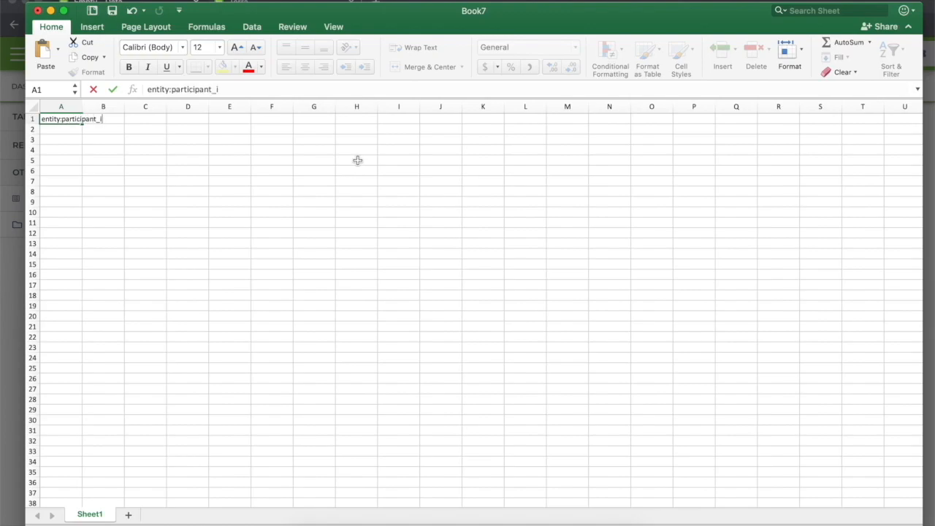
pyautogui.write('Anton')
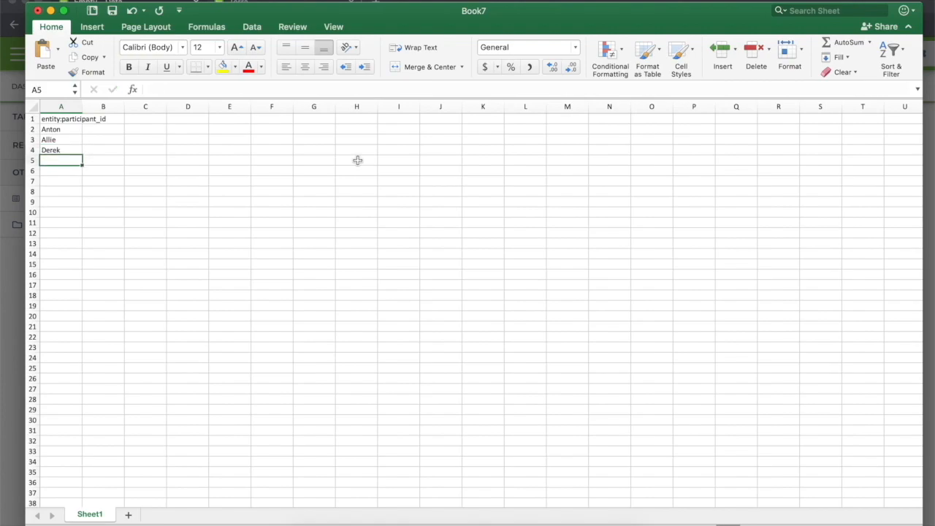
pyautogui.write('Elizabeth')
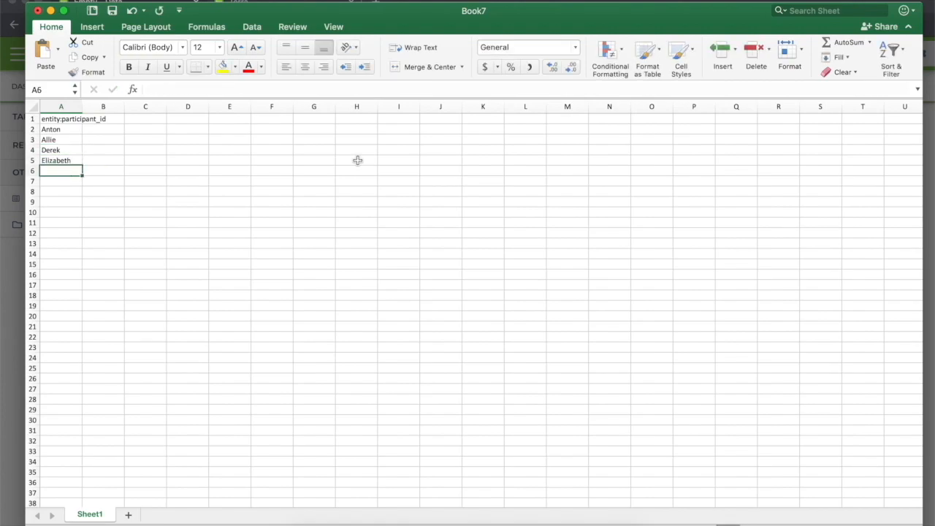
# Save the participant workbook under the name Example1
pyautogui.press('cmd+s')
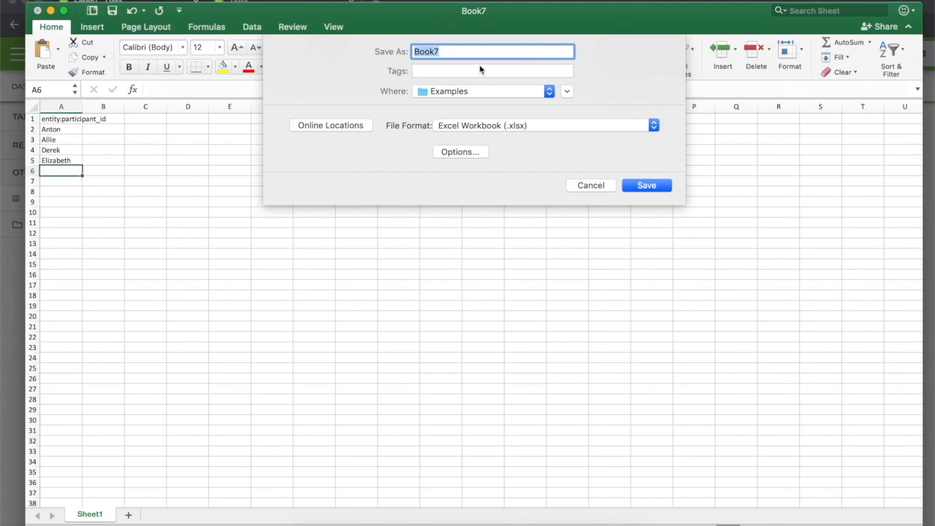
pyautogui.write('Example1')
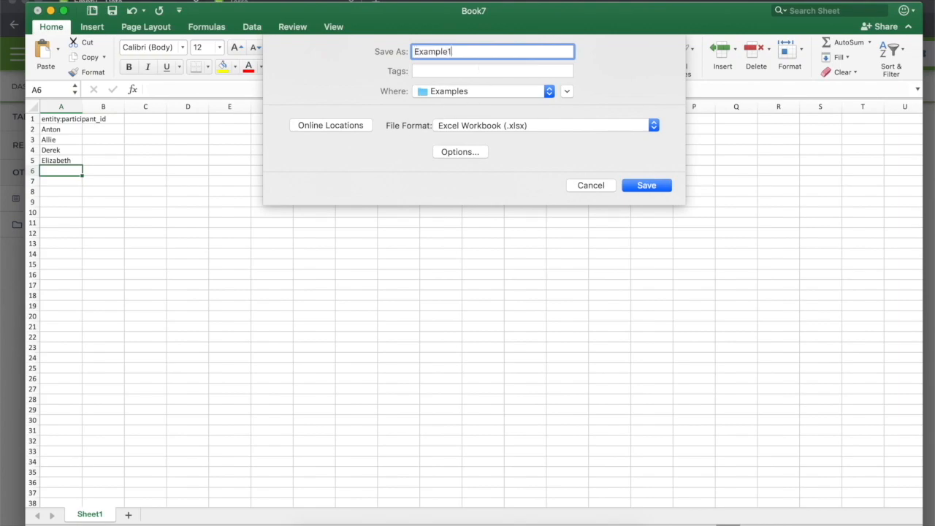
pyautogui.click(651, 126)
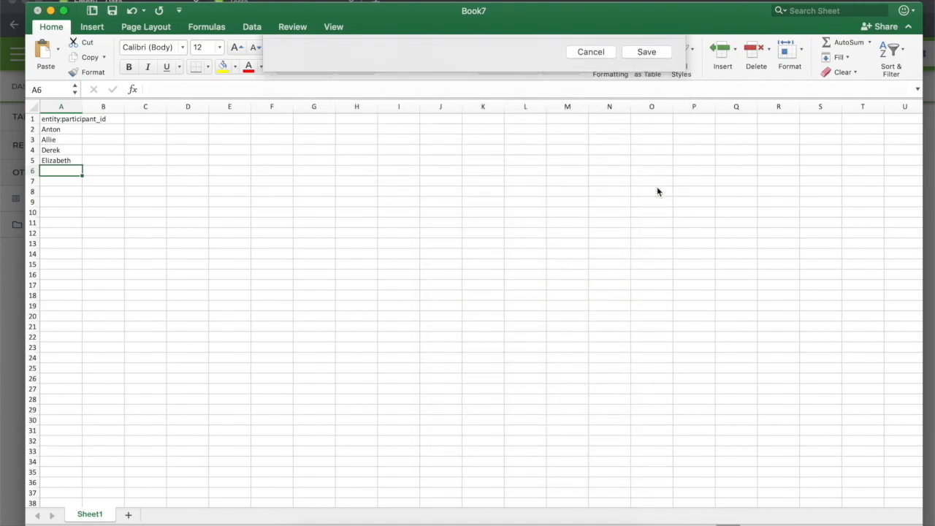
pyautogui.click(646, 51)
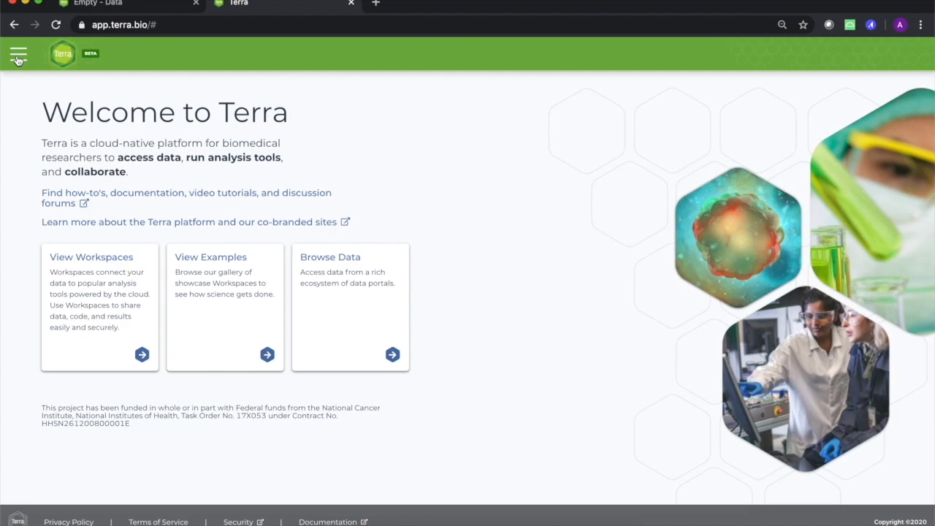
# Browse the Library's Showcase & Tutorials gallery of featured workspaces
pyautogui.click(16, 52)
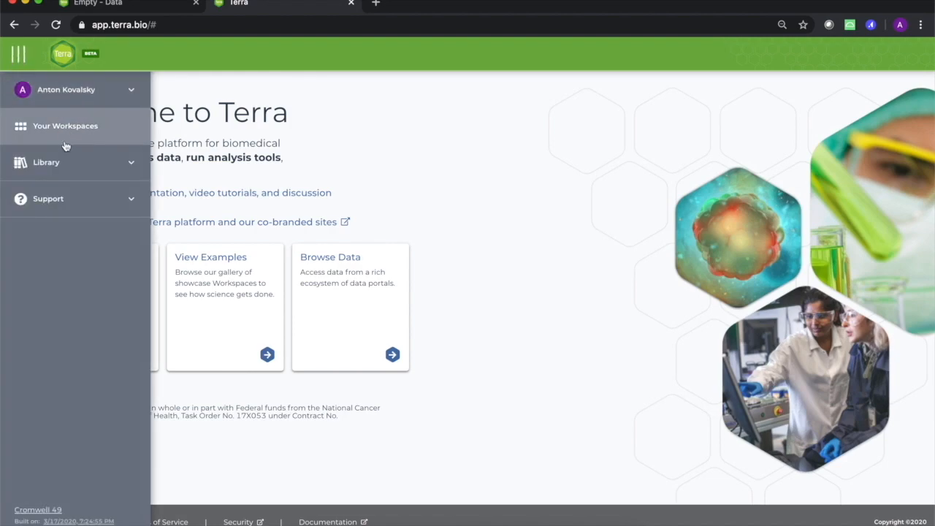
pyautogui.click(46, 162)
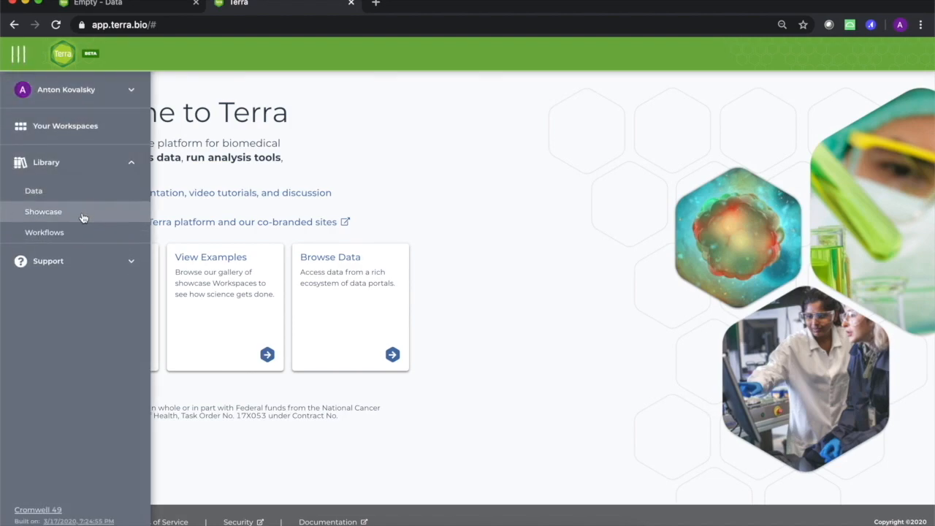
pyautogui.click(43, 210)
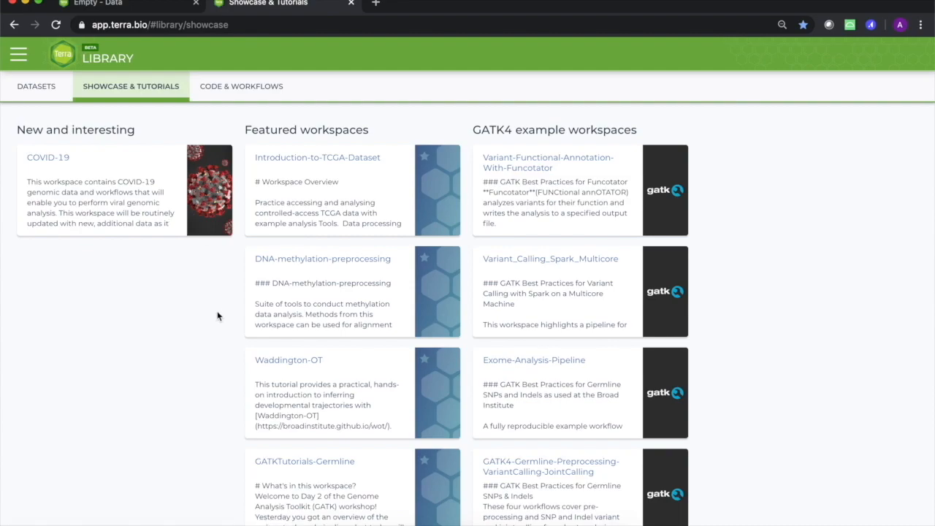
pyautogui.scroll(-3)
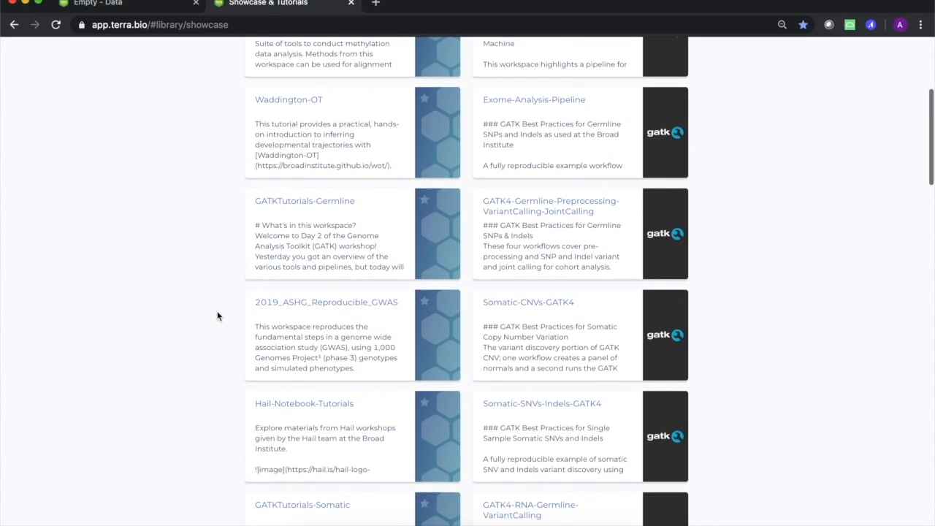
pyautogui.scroll(-3)
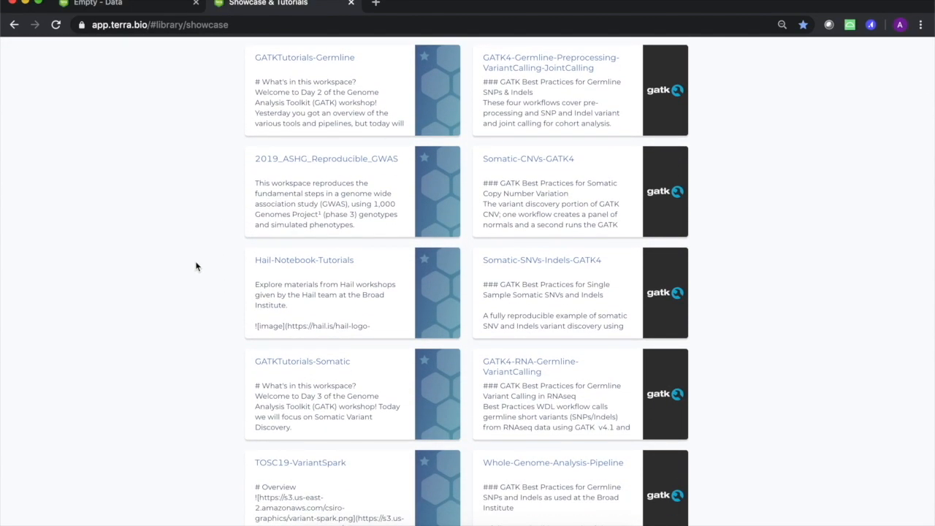
pyautogui.moveTo(312, 169)
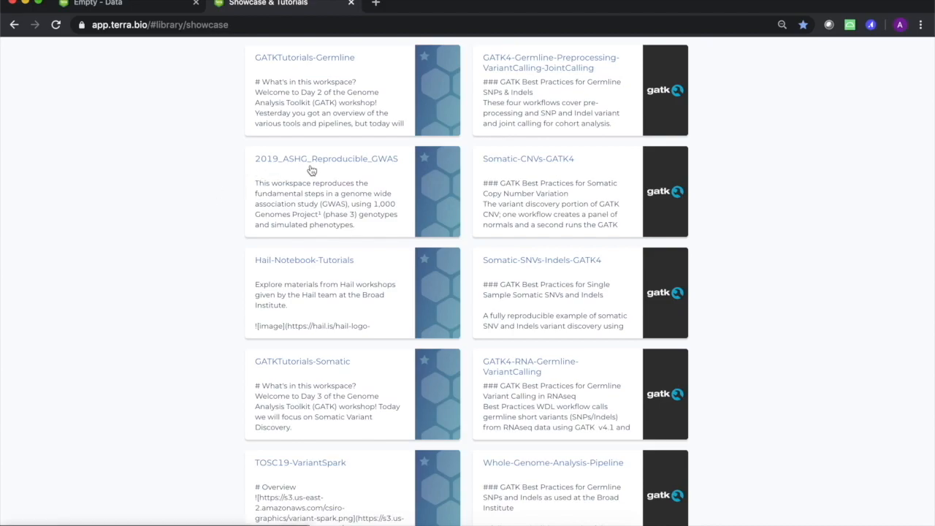
pyautogui.moveTo(402, 173)
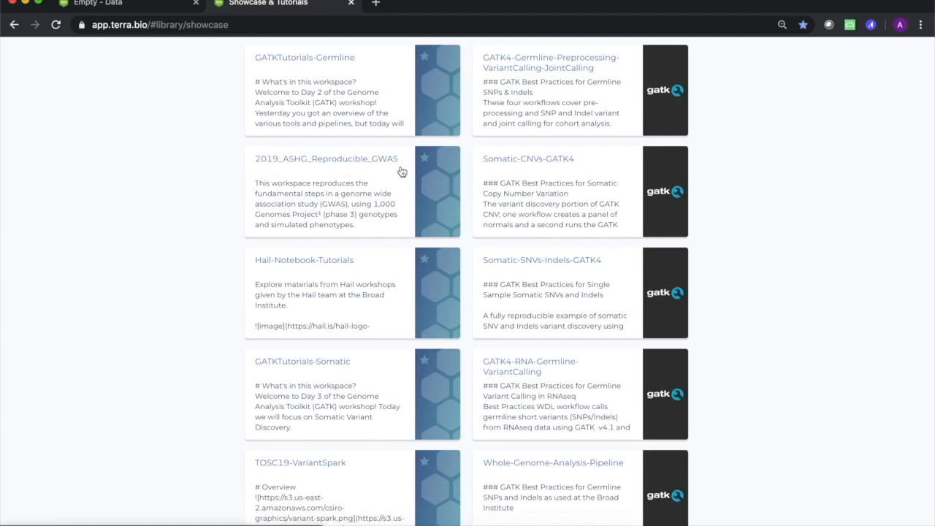
# Enter the 2019_ASHG_Reproducible_GWAS workspace and view its sample table in the Data tab
pyautogui.click(326, 157)
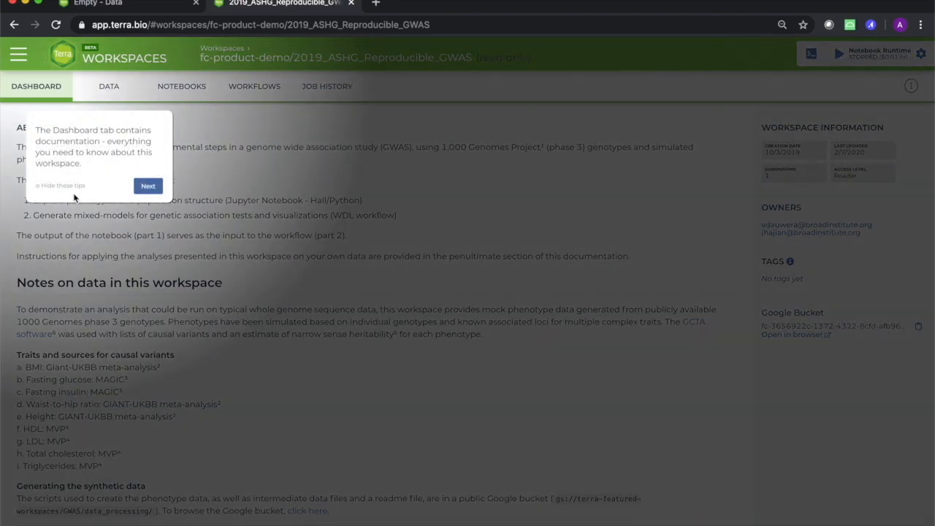
pyautogui.click(147, 186)
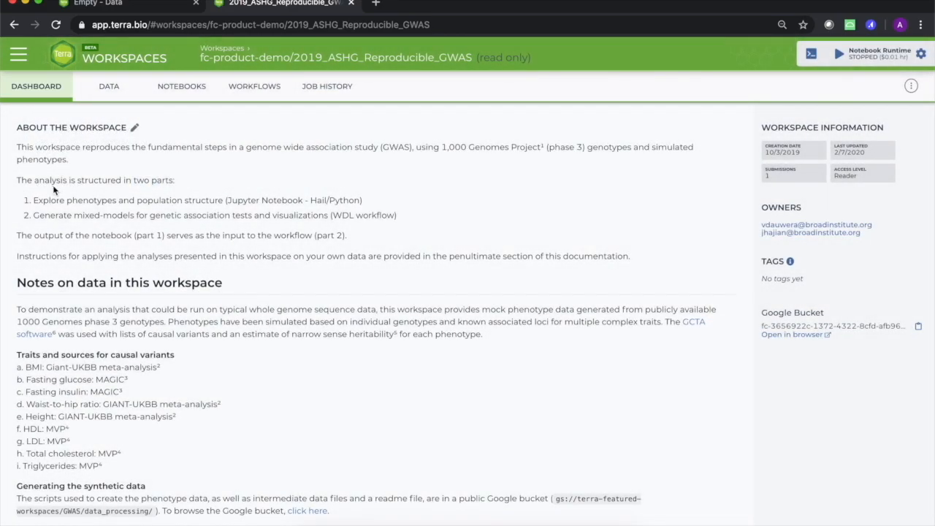
pyautogui.moveTo(99, 89)
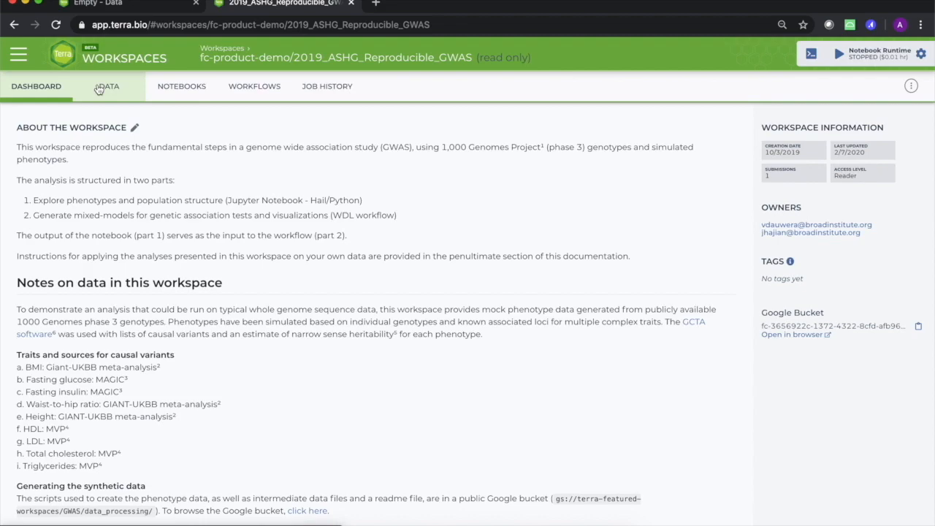
pyautogui.click(108, 86)
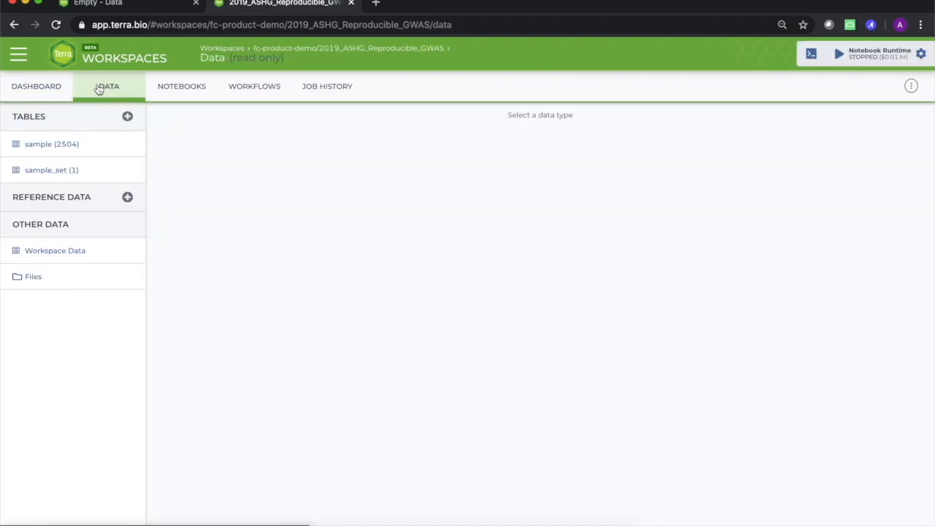
pyautogui.click(51, 144)
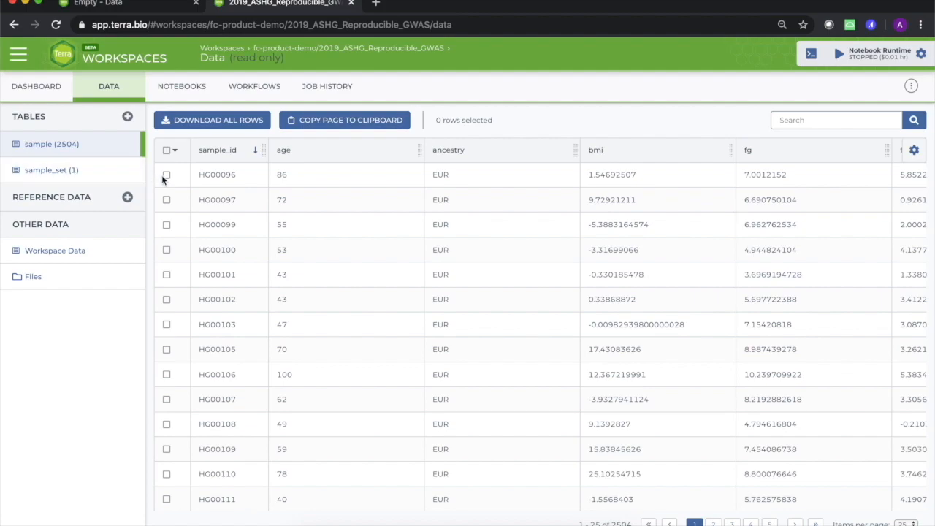
# Select the first four sample rows and copy them out for Excel
pyautogui.click(167, 198)
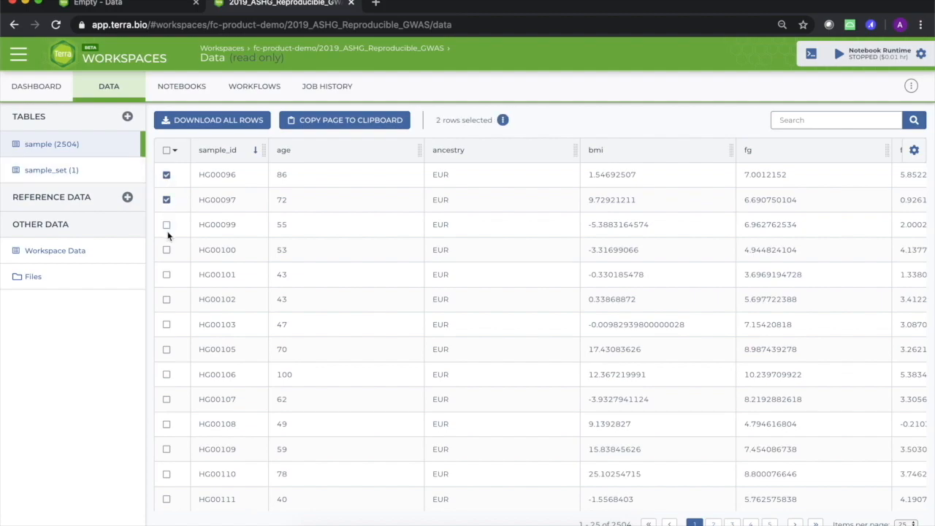
pyautogui.click(166, 249)
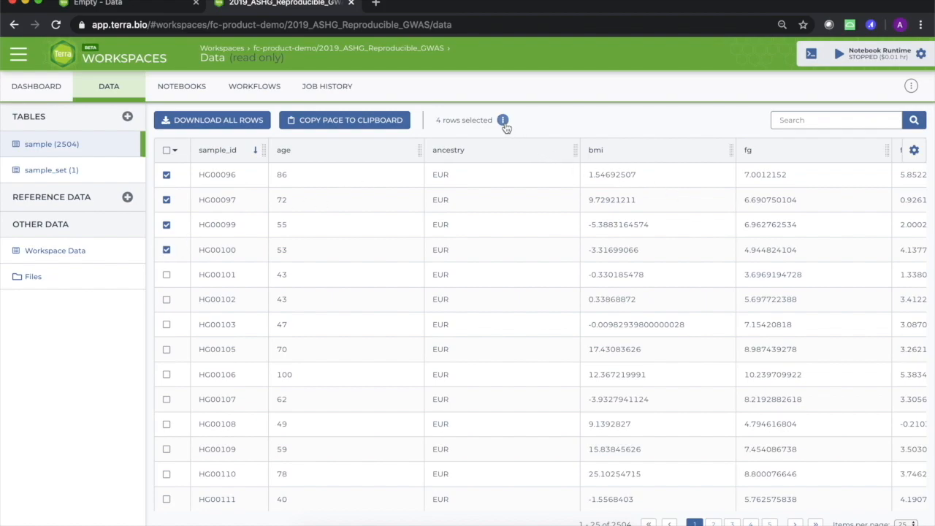
pyautogui.click(504, 119)
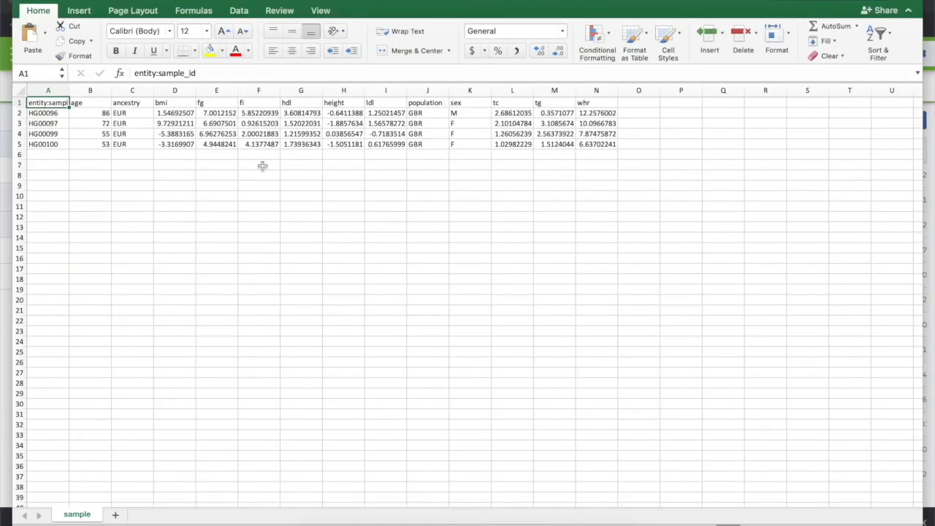
# Insert a participant_id column in B listing Anton, Allie, Derek and Elizabeth beside the sample IDs
pyautogui.rightClick(90, 91)
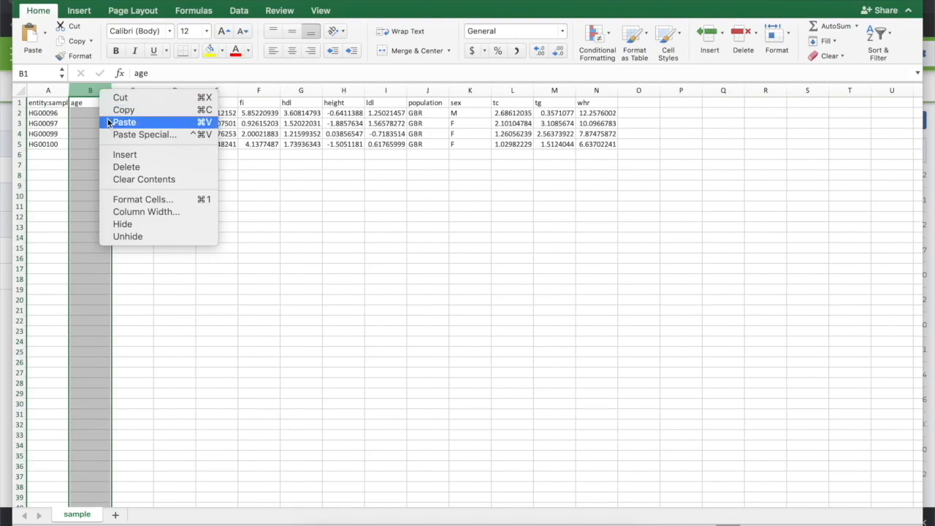
pyautogui.click(123, 122)
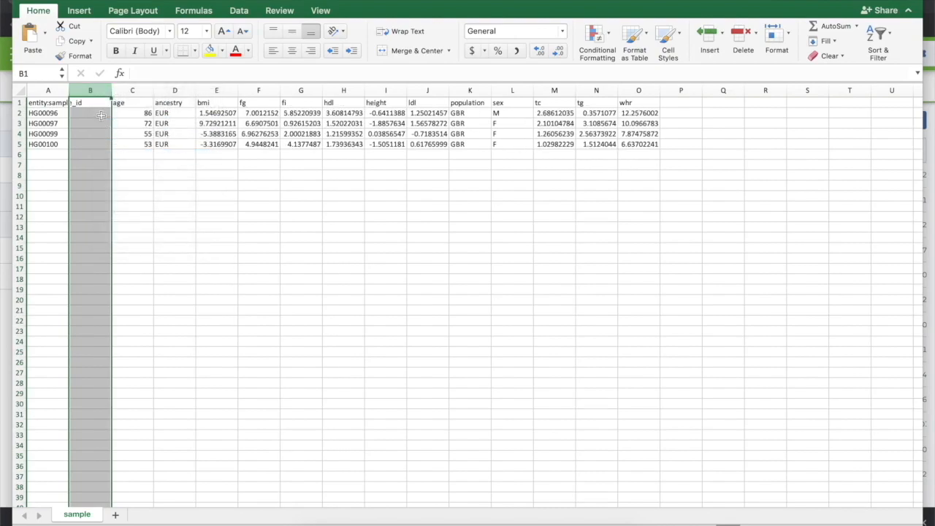
pyautogui.write('p')
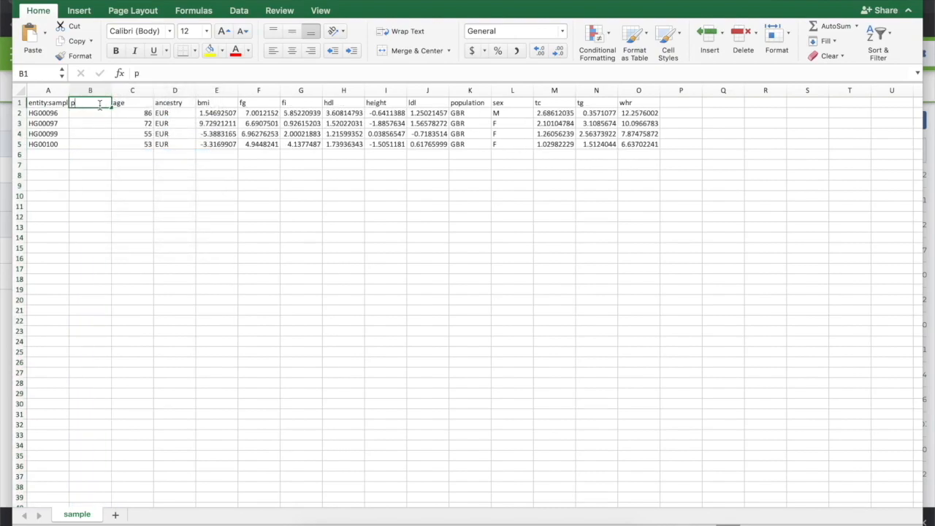
pyautogui.write('articipant')
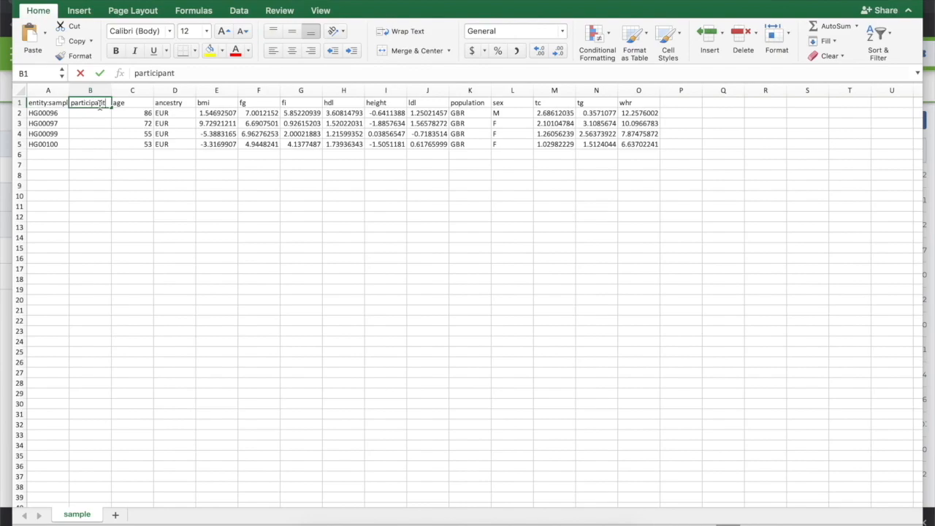
pyautogui.write('Alli')
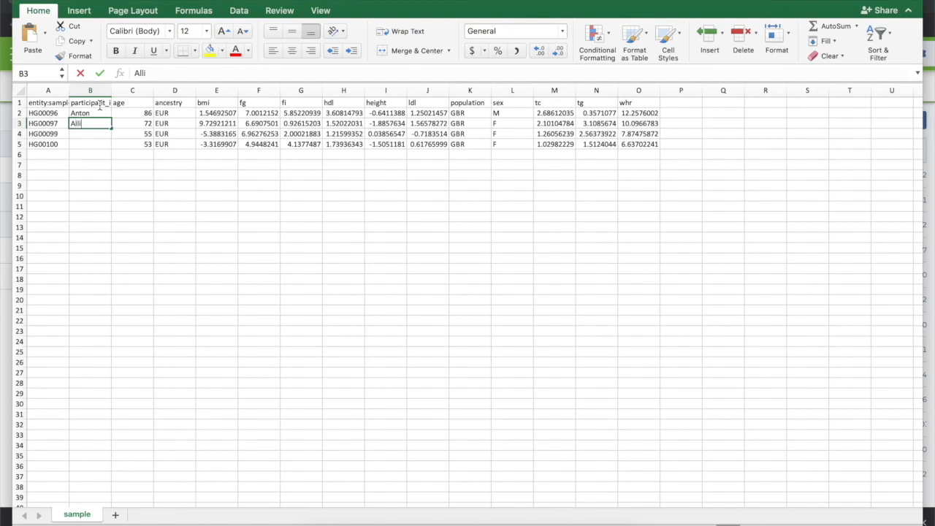
pyautogui.write('Derek')
pyautogui.click(89, 143)
pyautogui.write('Elizabeth')
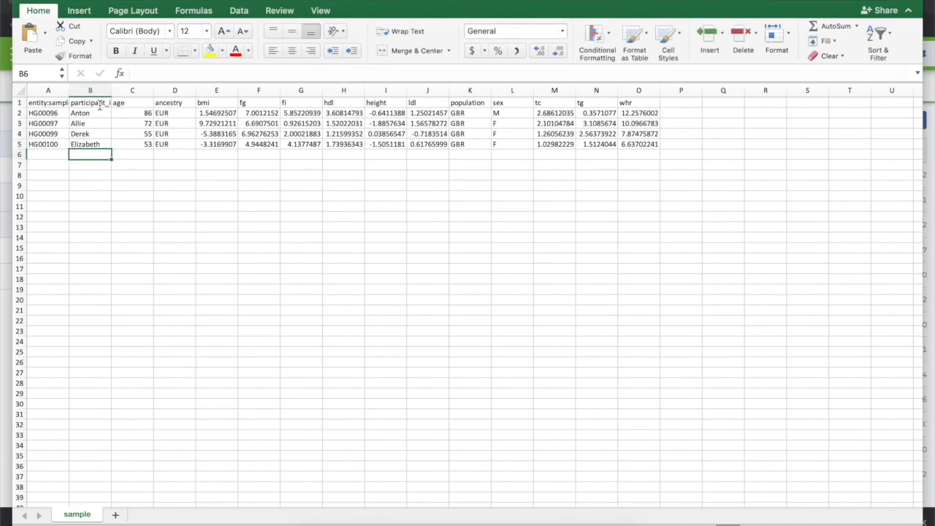
pyautogui.click(90, 103)
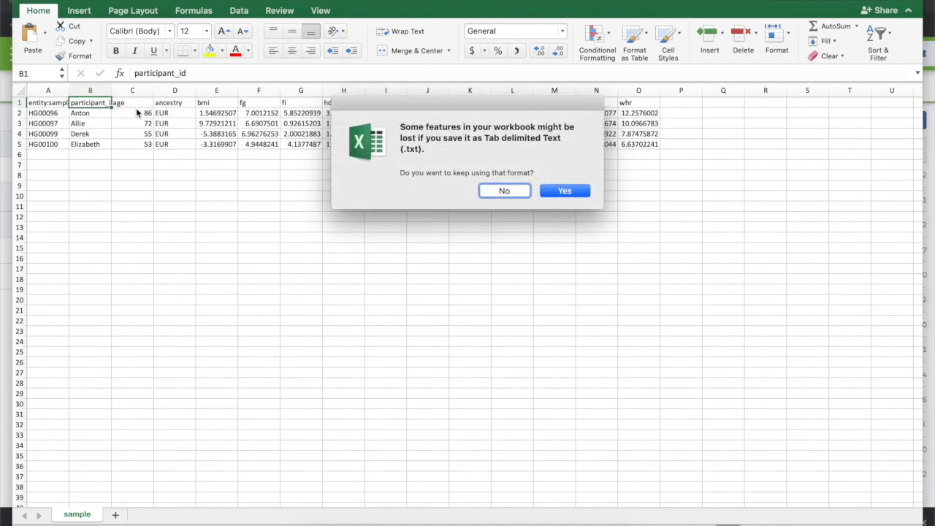
# Save the sample sheet as tab-delimited text, keeping that format
pyautogui.click(564, 189)
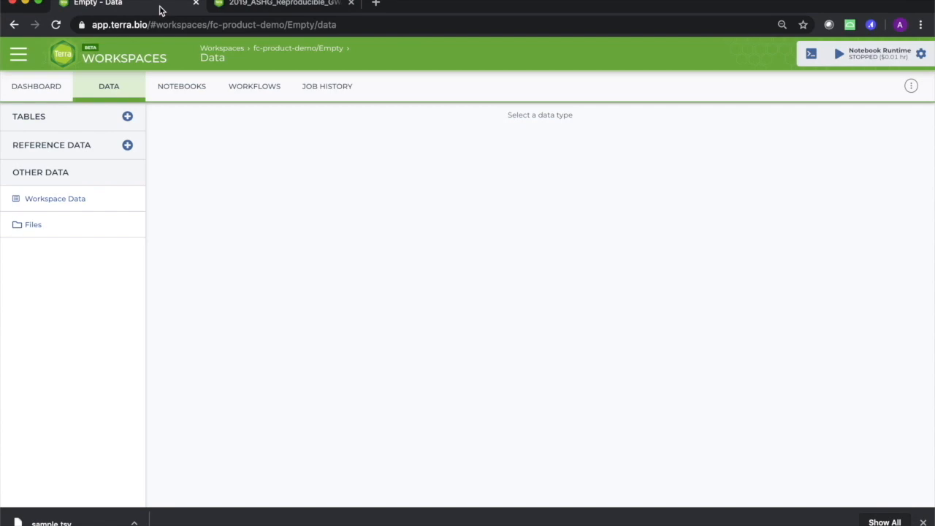
# Upload Example1.tsv to create the four-row participant table
pyautogui.click(127, 117)
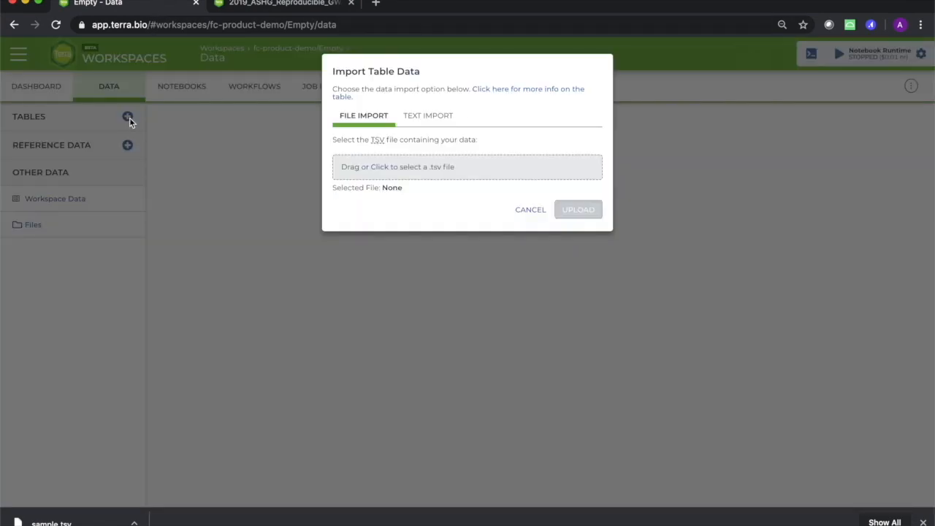
pyautogui.moveTo(379, 170)
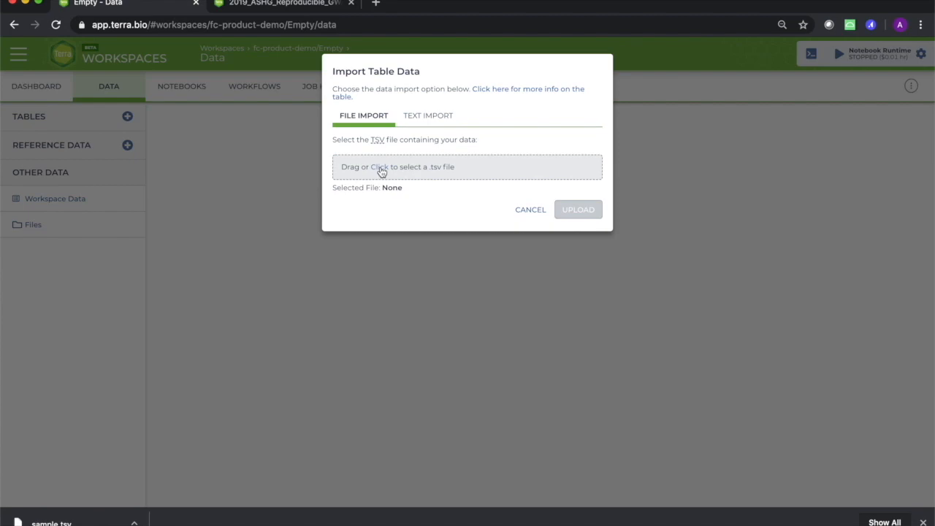
pyautogui.click(381, 166)
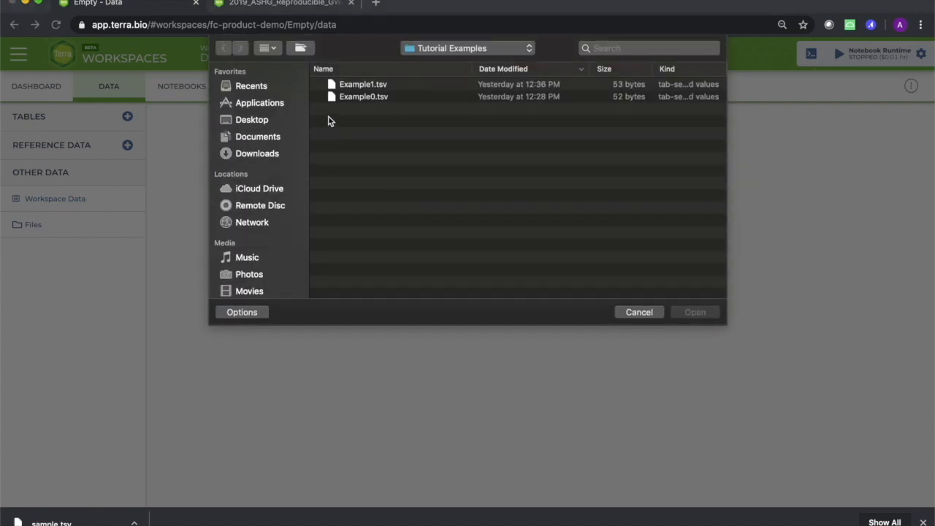
pyautogui.click(362, 83)
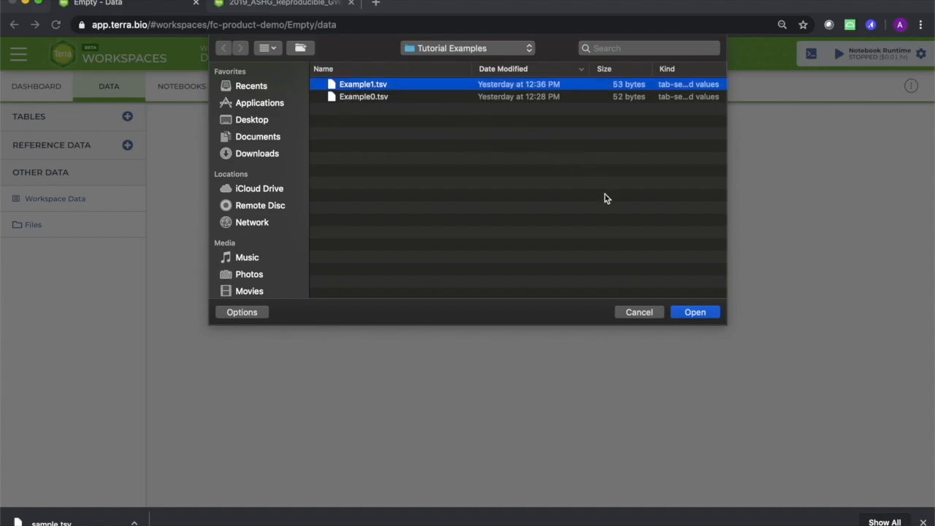
pyautogui.click(638, 313)
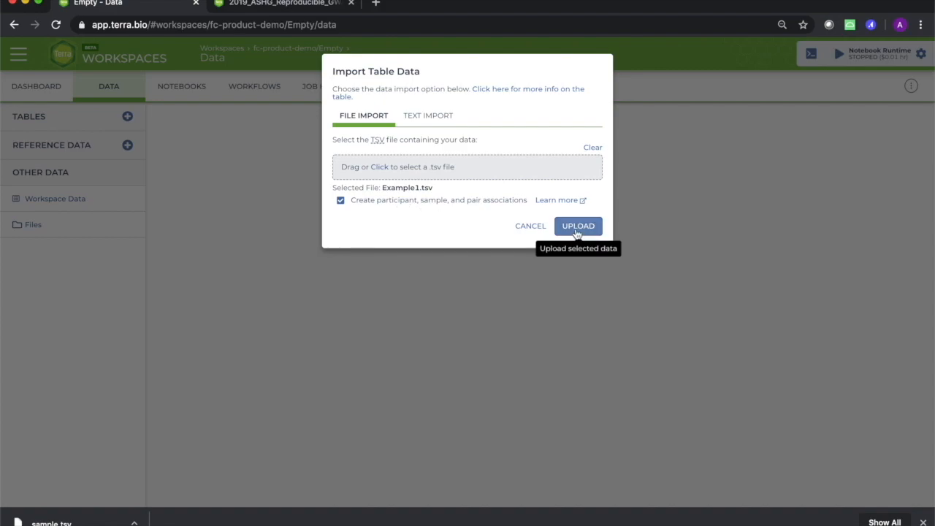
pyautogui.click(579, 225)
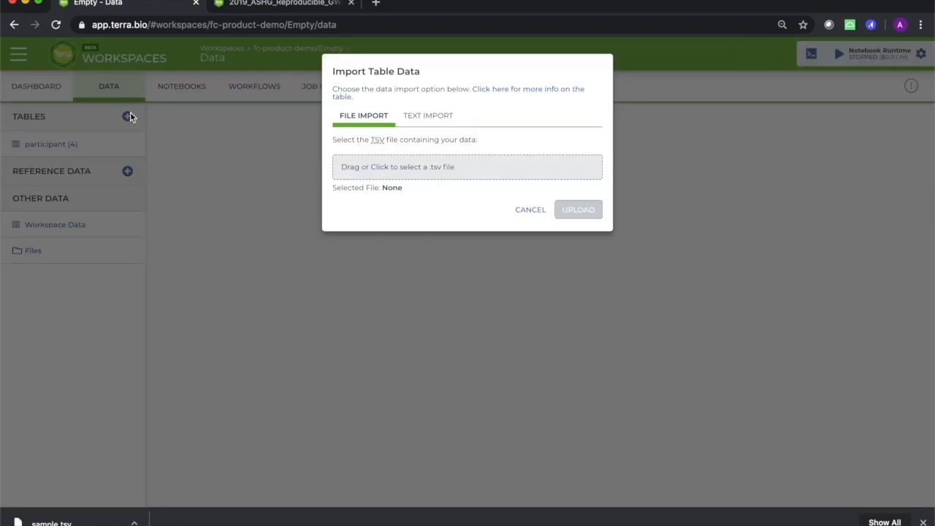
# Upload sample.tsv from Downloads to create the four-row sample table
pyautogui.click(467, 166)
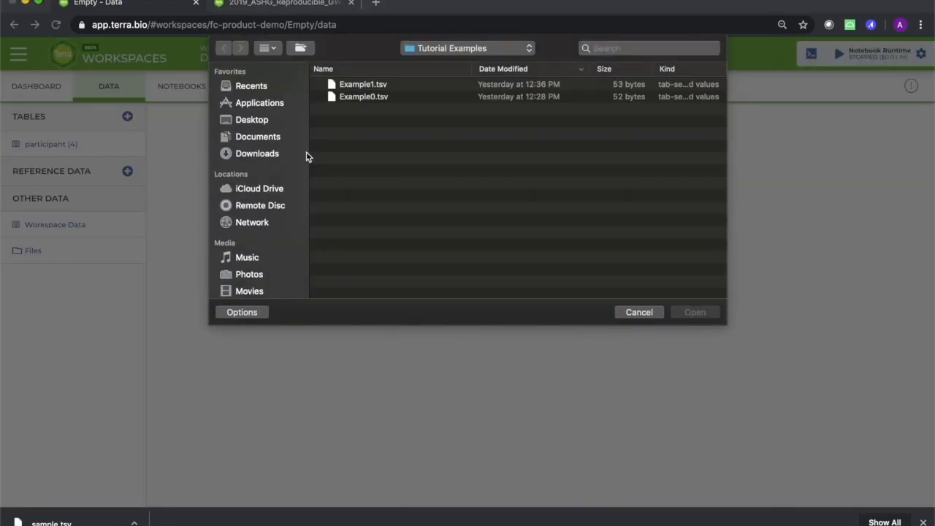
pyautogui.click(257, 154)
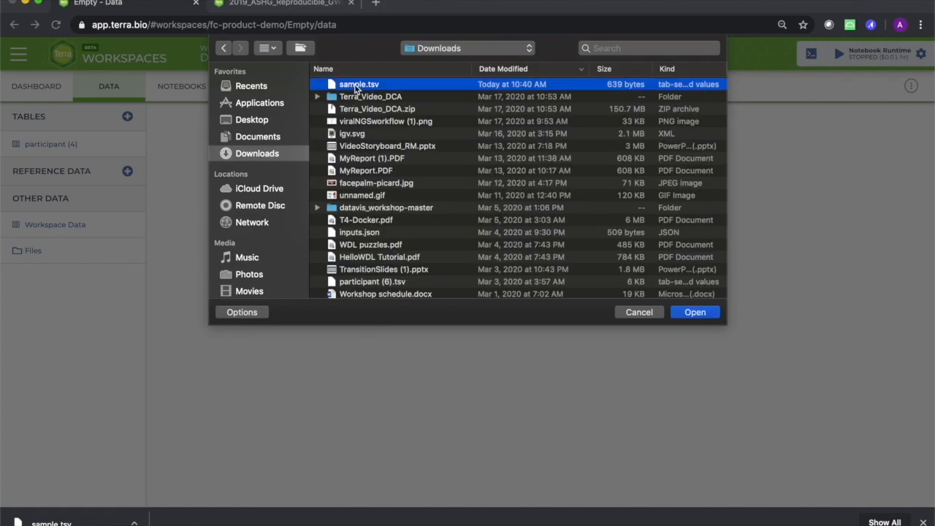
pyautogui.click(695, 313)
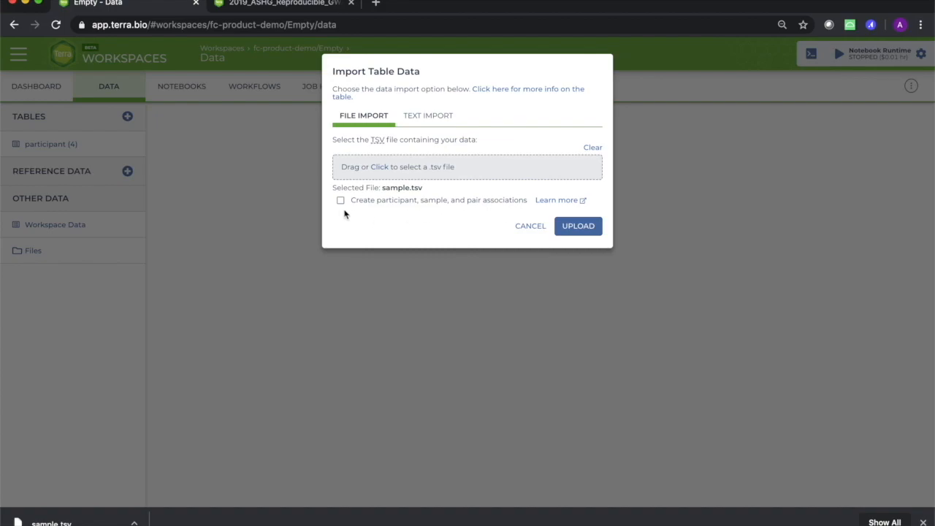
pyautogui.click(577, 225)
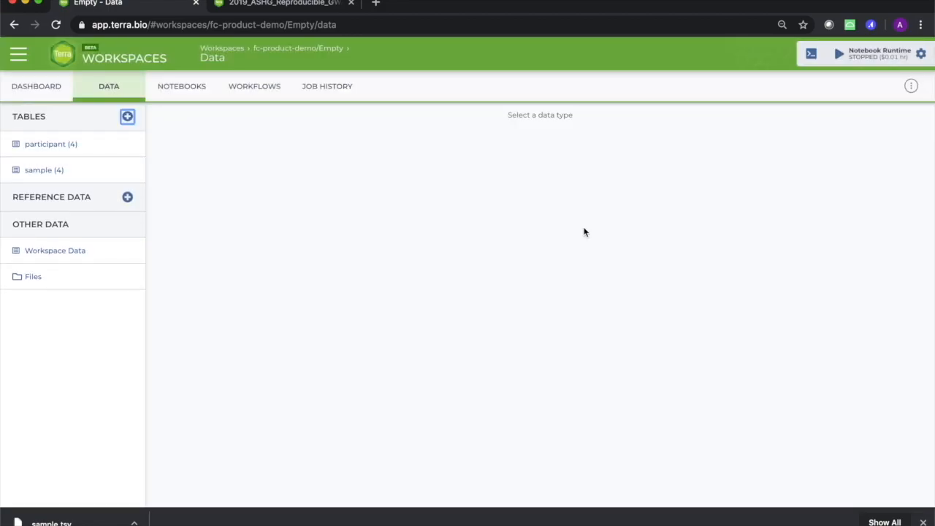
pyautogui.moveTo(132, 174)
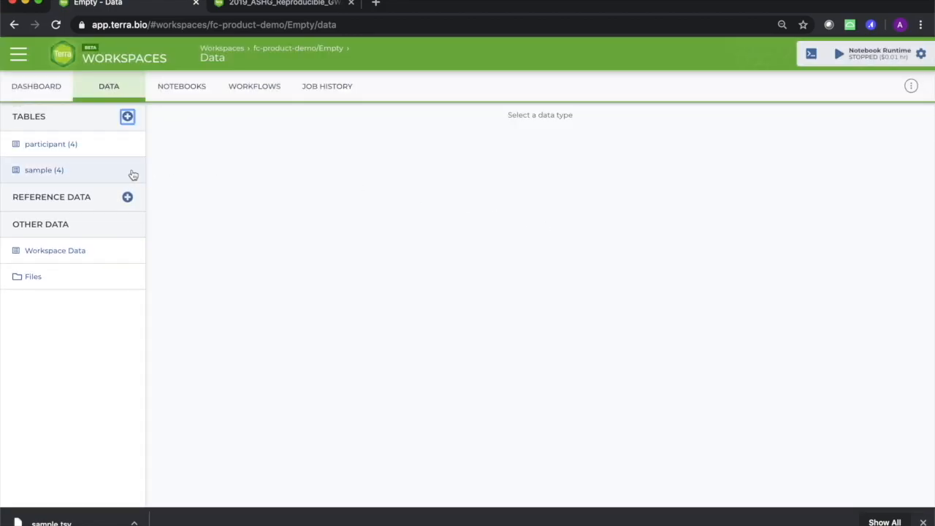
# In the sample table, change HG00097's age from 72 to 74 and save it
pyautogui.click(44, 170)
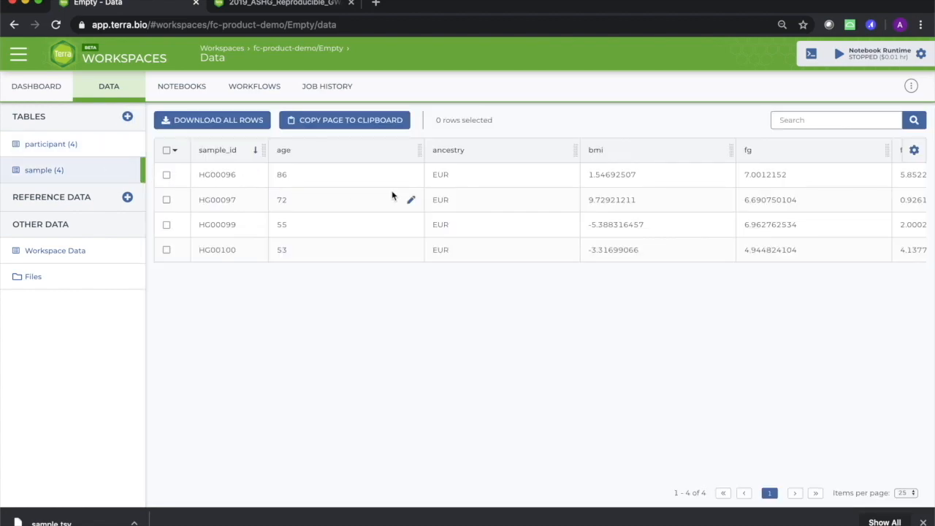
pyautogui.moveTo(411, 202)
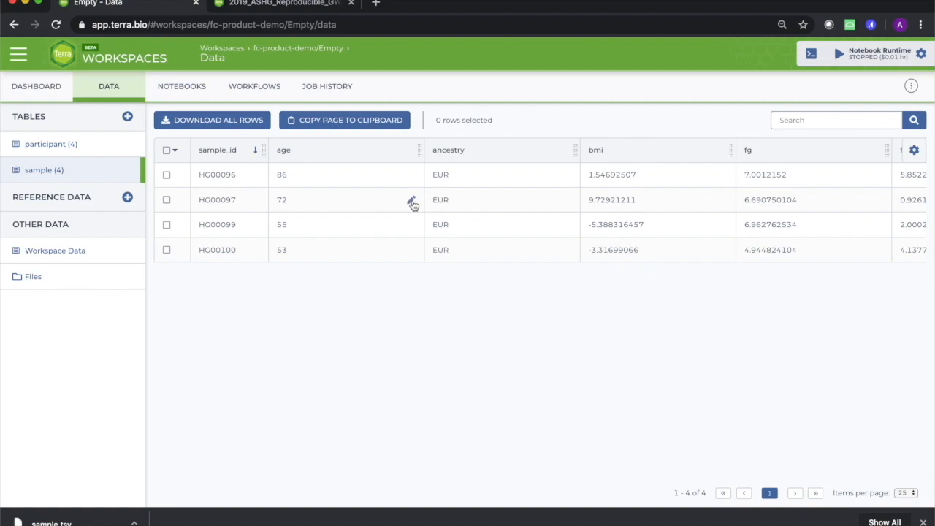
pyautogui.click(409, 201)
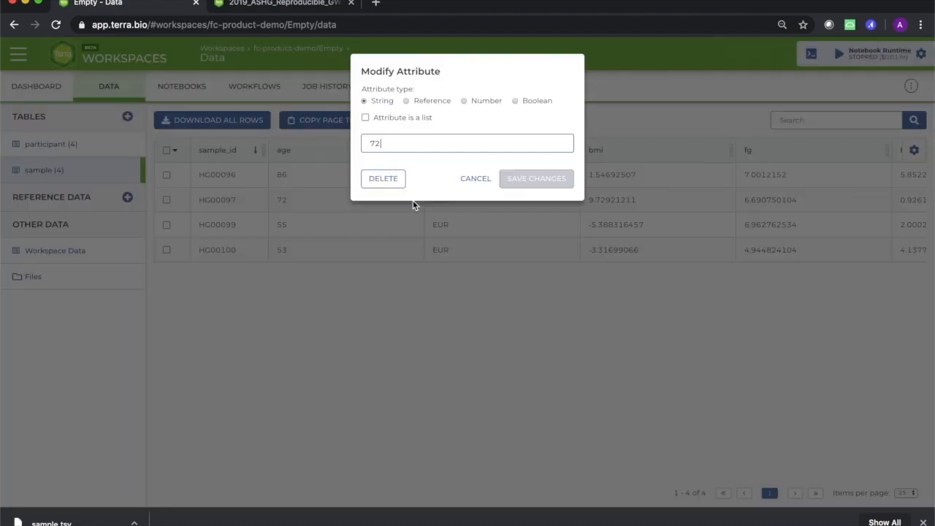
pyautogui.press('Backspace')
pyautogui.write('4')
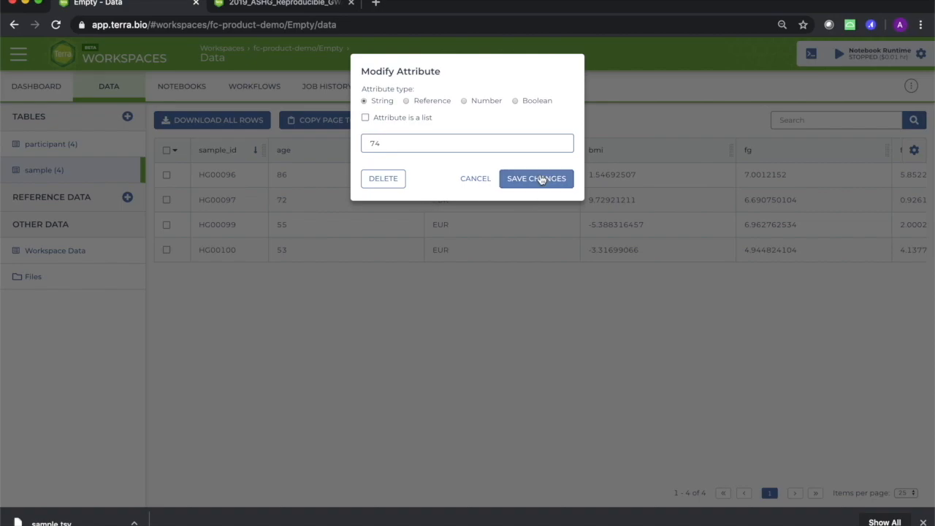
pyautogui.click(536, 178)
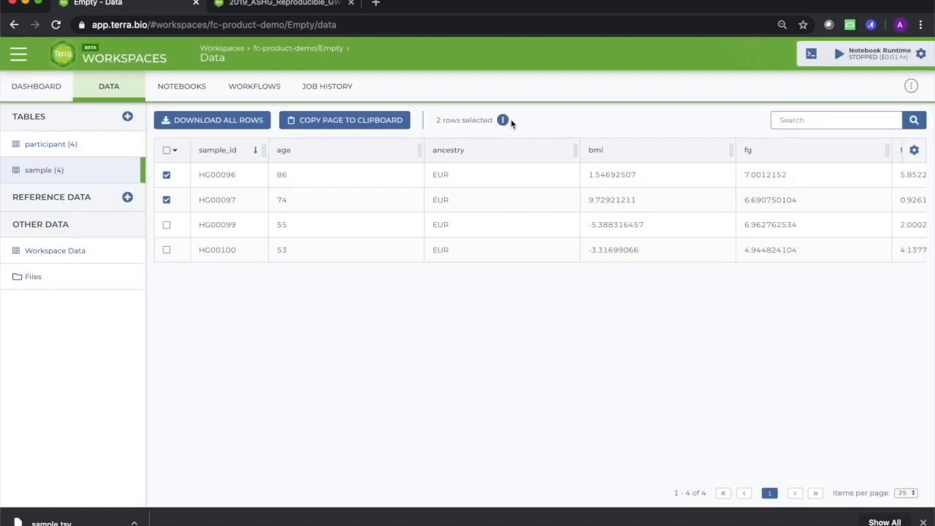
# Show the Open-with choices (IGV, Workflow, Data Explorer, Notebook) for the two selected samples
pyautogui.click(501, 120)
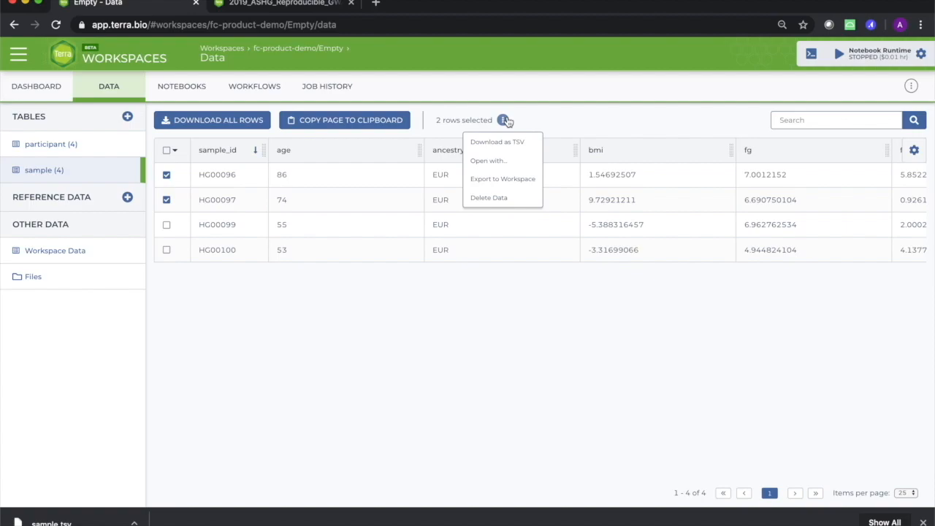
pyautogui.moveTo(496, 162)
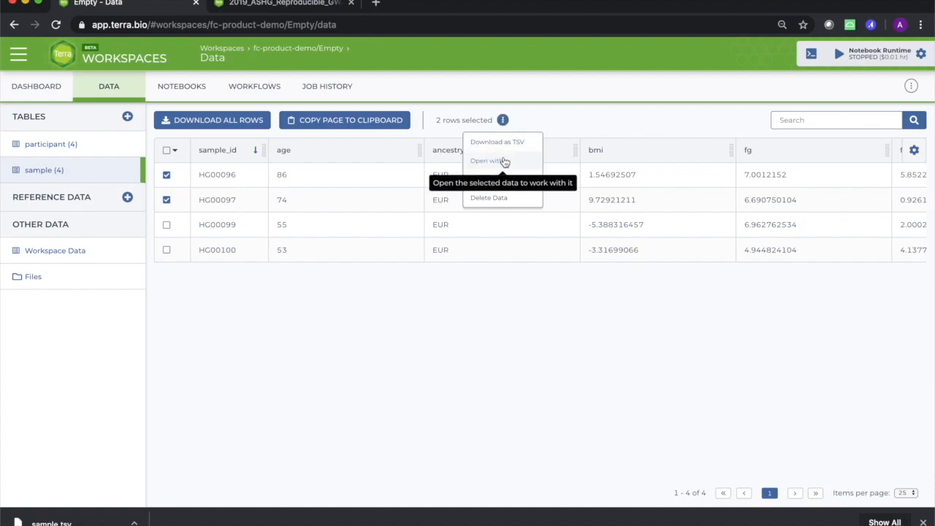
pyautogui.click(488, 161)
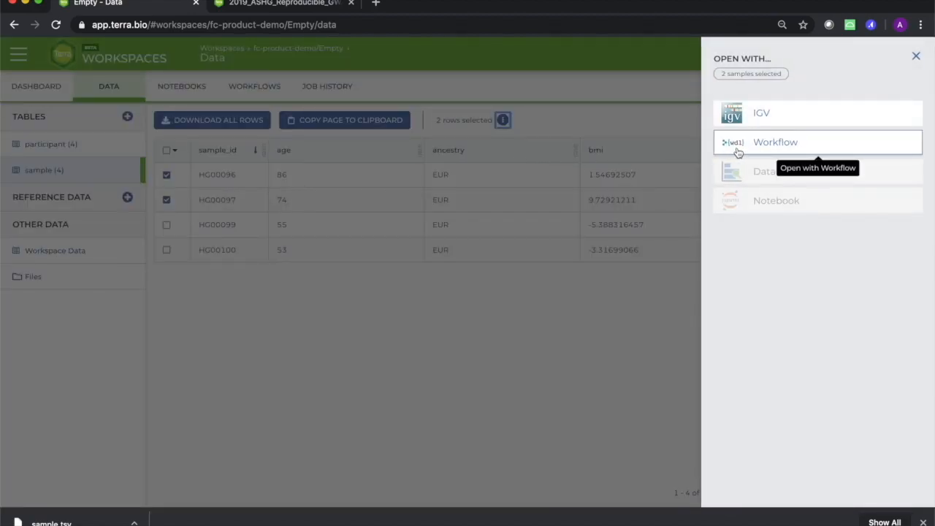
pyautogui.moveTo(748, 123)
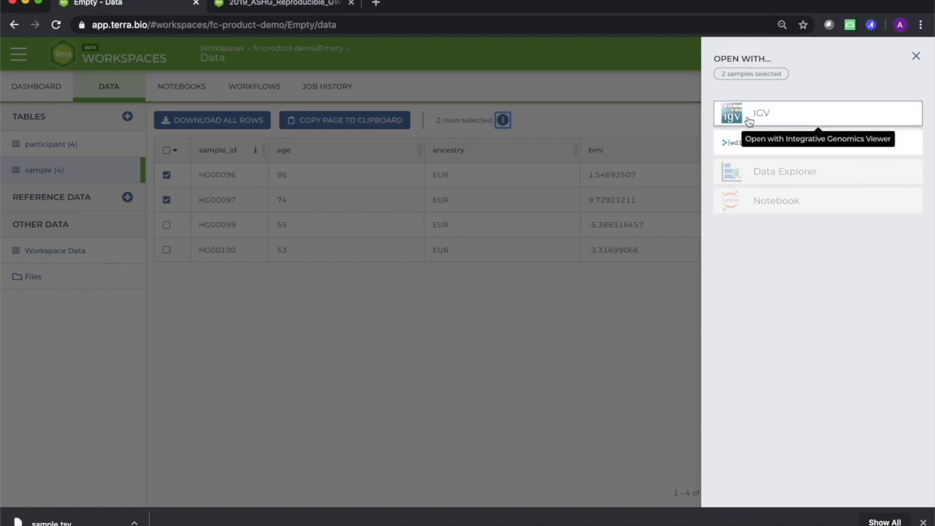
pyautogui.moveTo(748, 140)
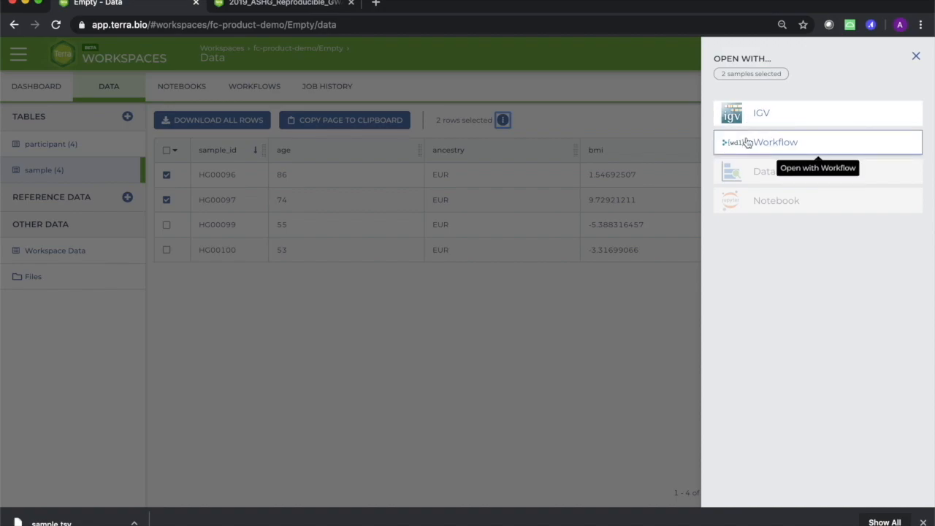